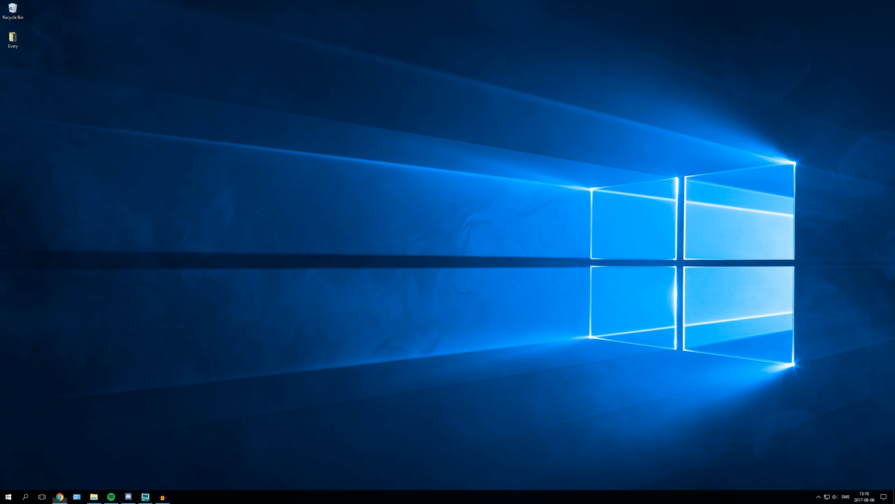
# Step: Launch Google Chrome from the taskbar
pyautogui.click(59, 497)
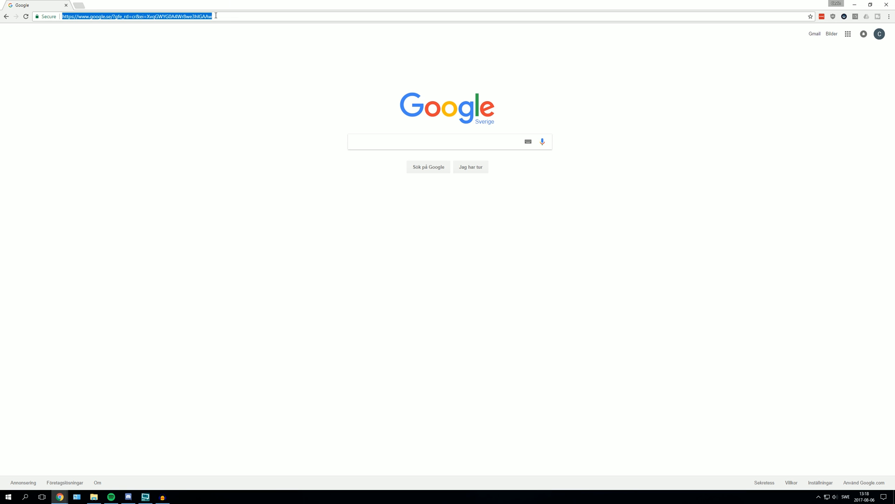
pyautogui.moveTo(197, 41)
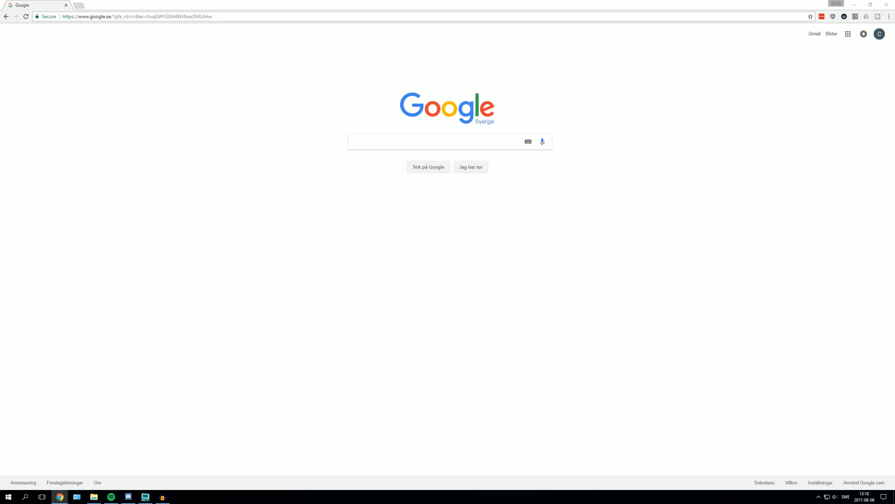
pyautogui.moveTo(91, 25)
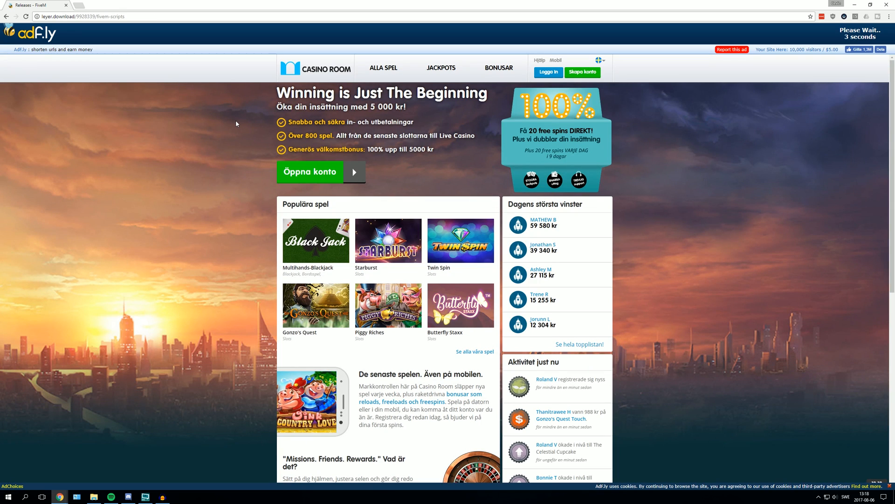
pyautogui.moveTo(410, 353)
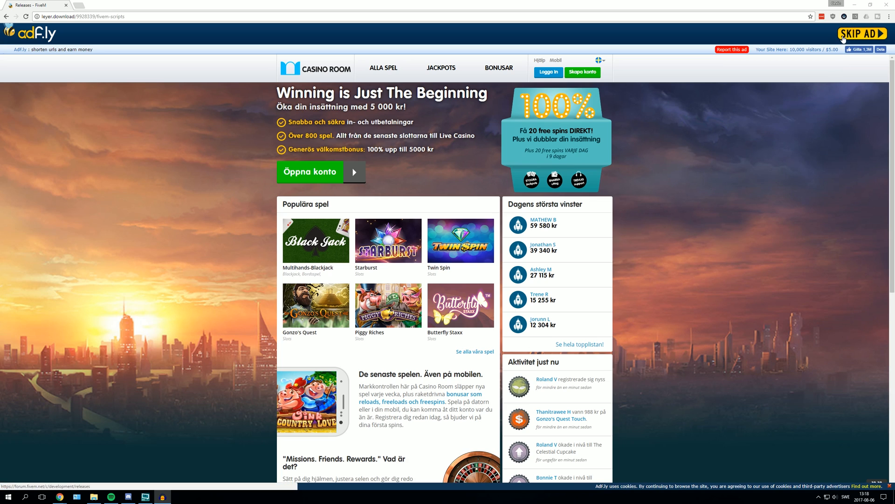
# Step: Skip the adf.ly ad and open the '[Release][CFX][FX] Fix Vehicle Command' forum topic
pyautogui.click(862, 34)
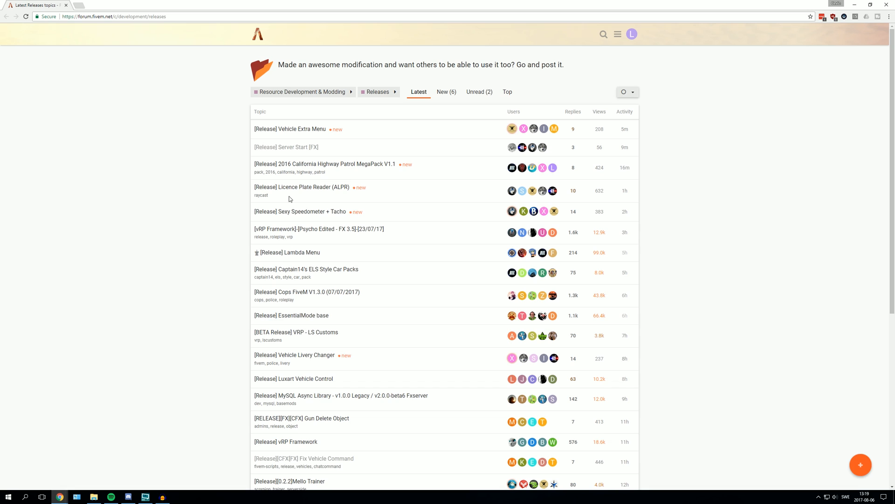
pyautogui.moveTo(323, 136)
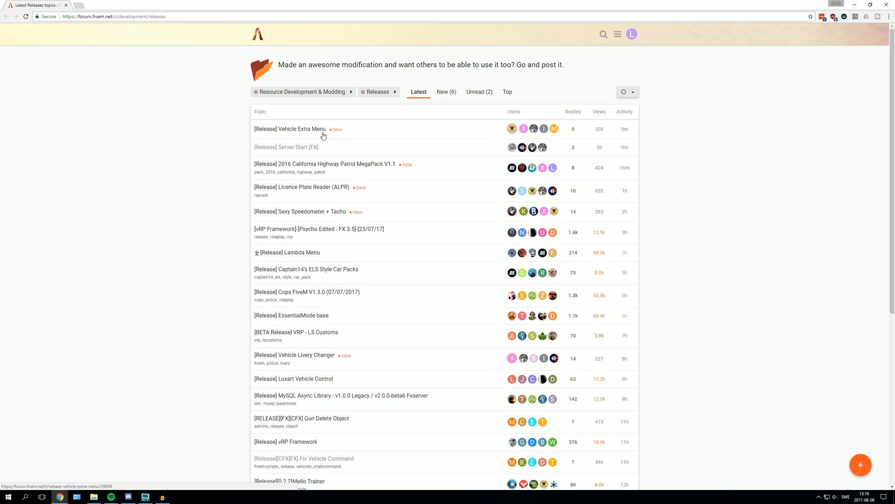
pyautogui.moveTo(345, 216)
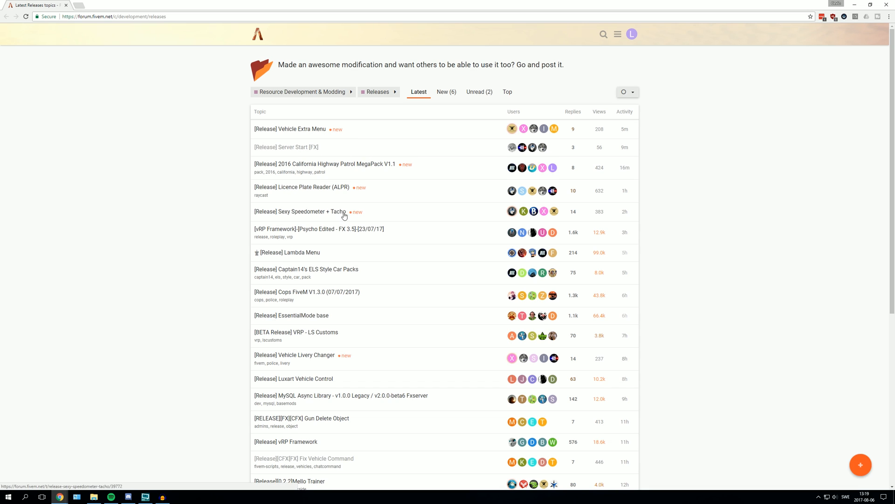
pyautogui.moveTo(319, 289)
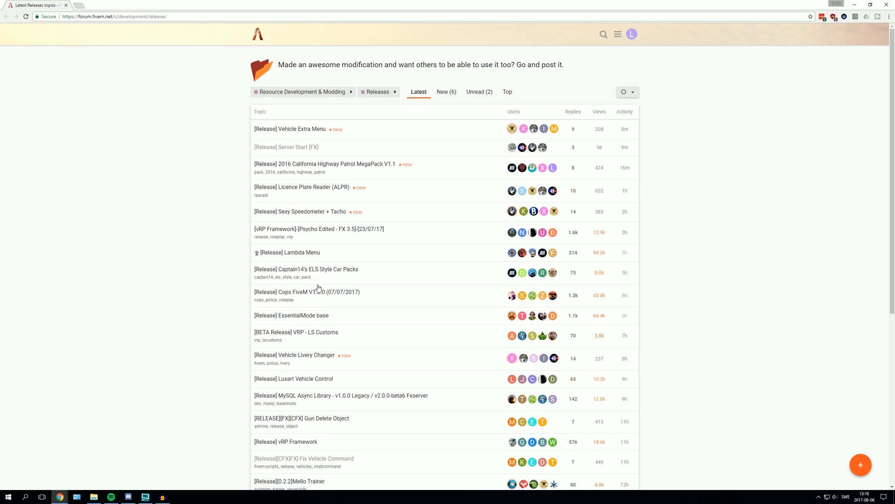
pyautogui.scroll(-3)
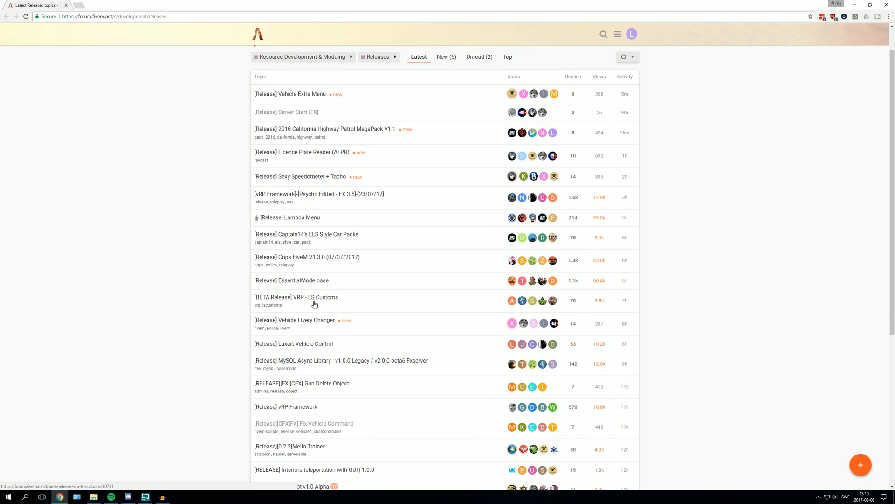
pyautogui.click(303, 423)
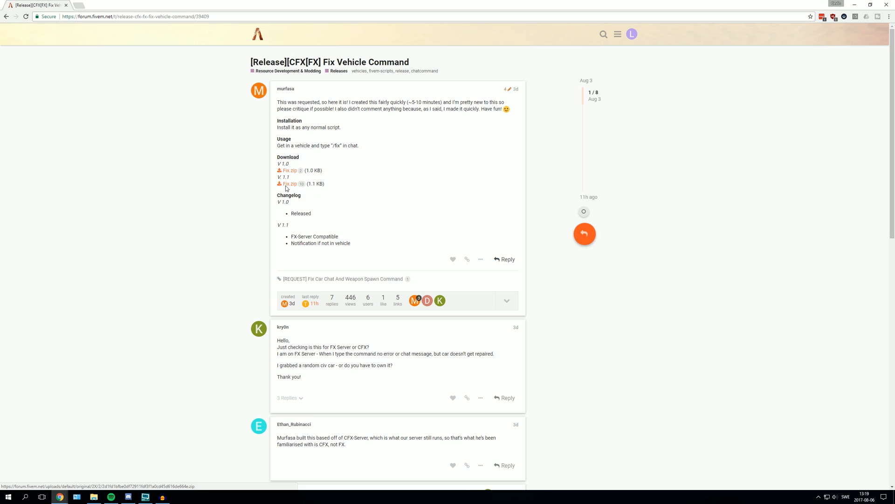
# Step: Download V1.1 Fix.zip and browse to D:\FiveMServer\cfx-server-data-master\resources
pyautogui.click(288, 183)
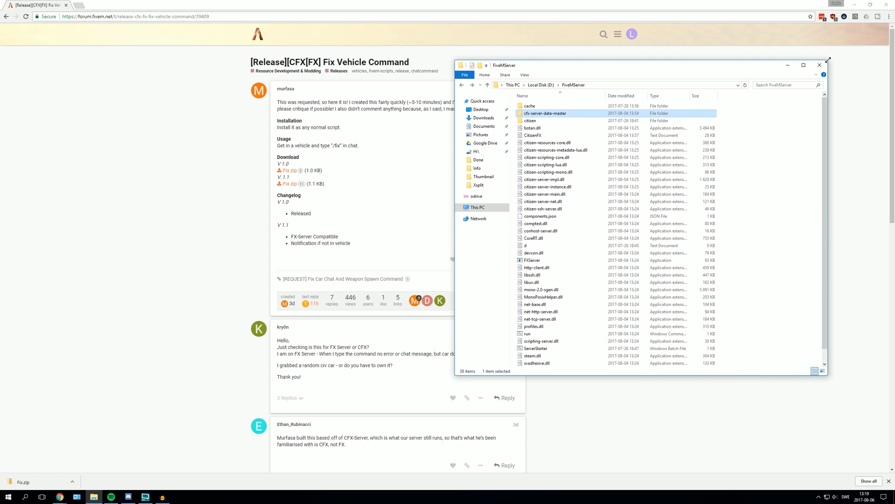
pyautogui.moveTo(557, 120)
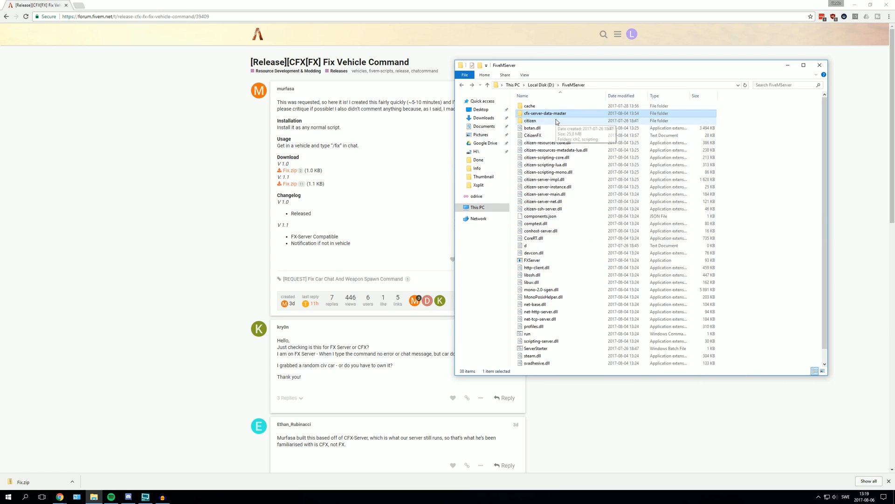
pyautogui.doubleClick(545, 113)
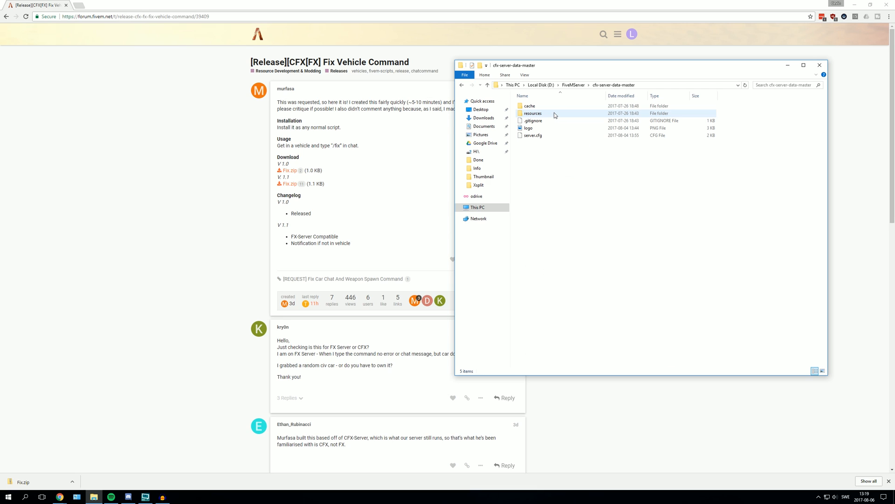
pyautogui.click(486, 85)
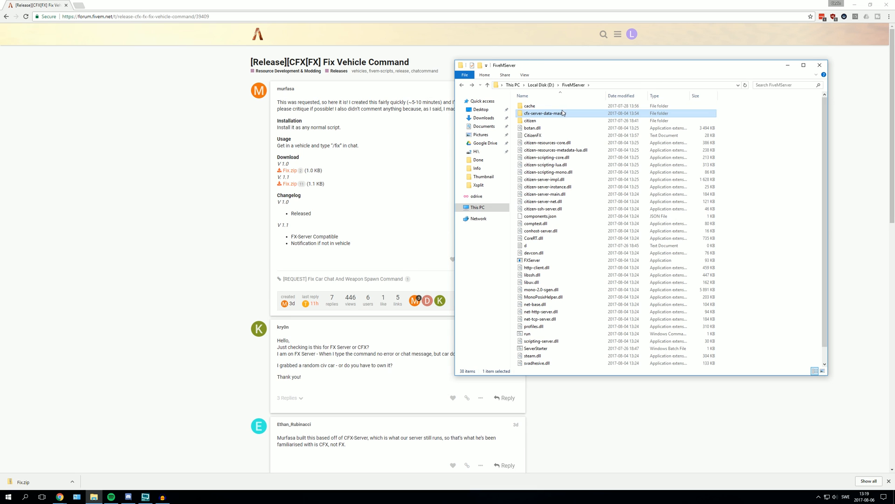
pyautogui.click(530, 121)
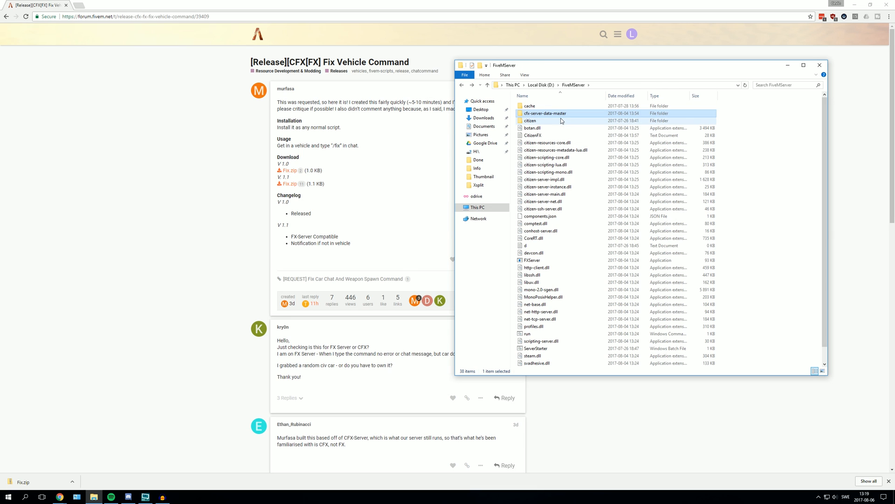
pyautogui.moveTo(530, 120)
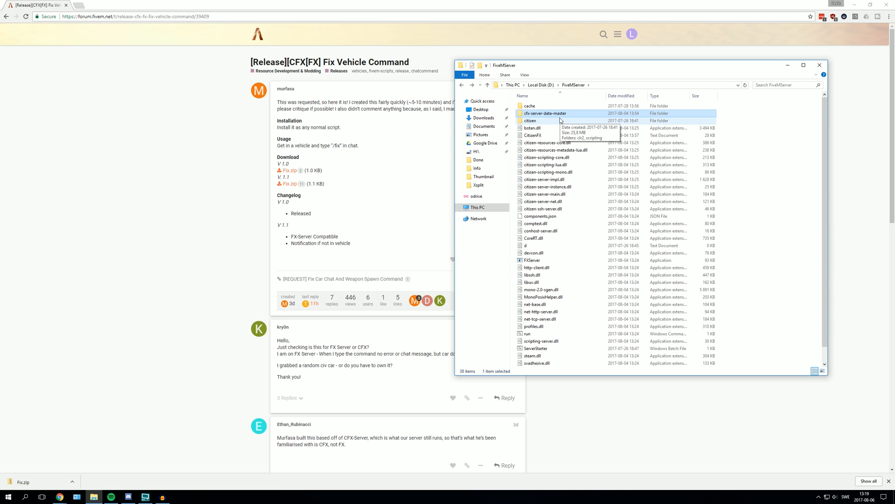
pyautogui.moveTo(564, 121)
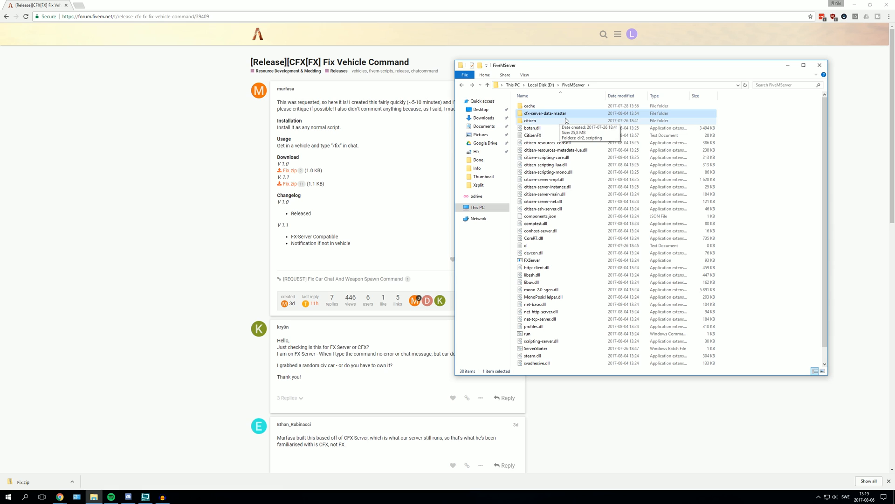
pyautogui.moveTo(548, 128)
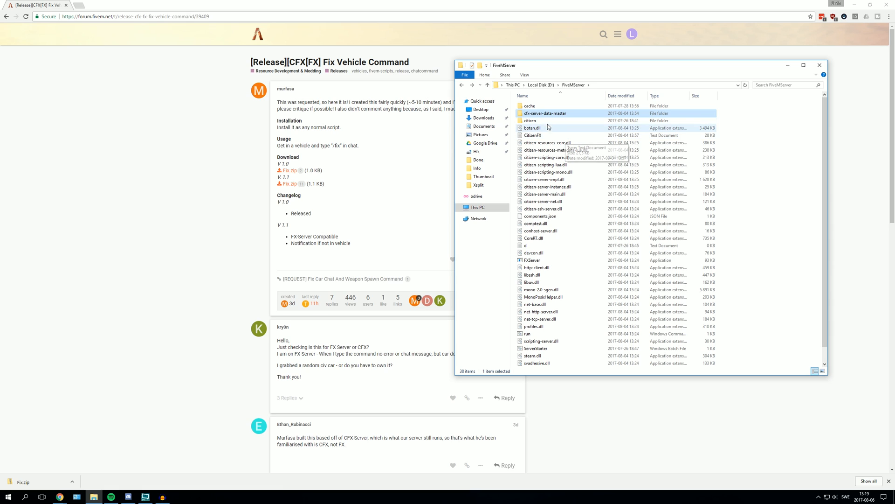
pyautogui.doubleClick(544, 113)
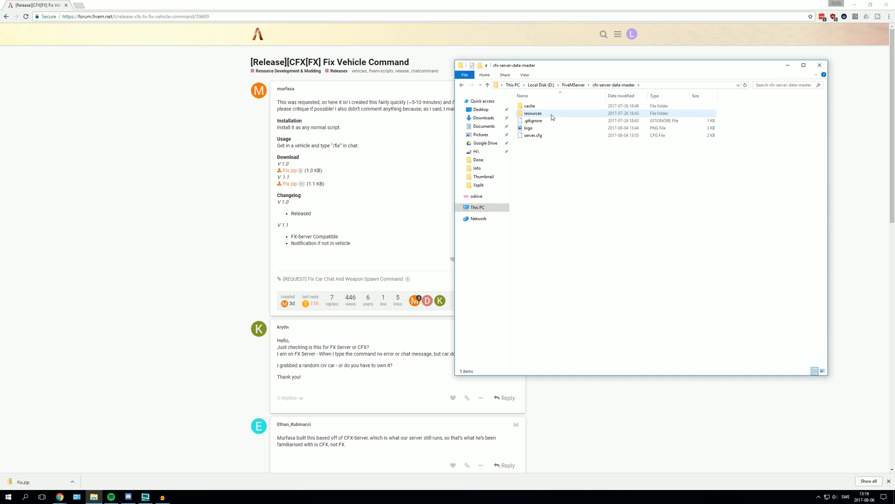
pyautogui.click(532, 113)
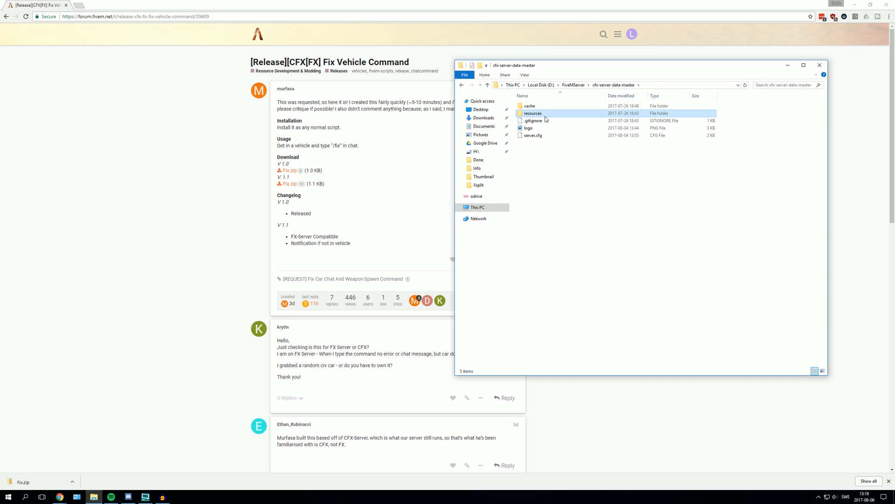
pyautogui.doubleClick(532, 113)
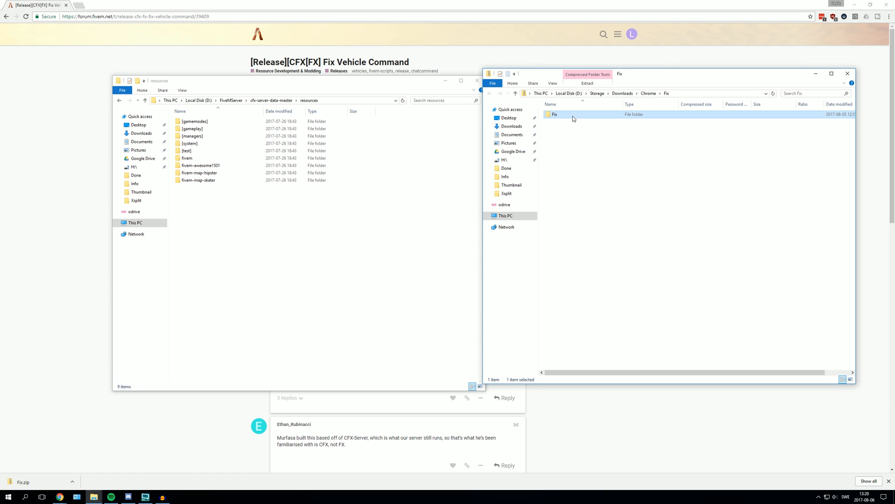
# Step: Copy the Fix folder into resources, verify its three Lua scripts, and select server.cfg
pyautogui.moveTo(554, 114); pyautogui.dragTo(252, 174)
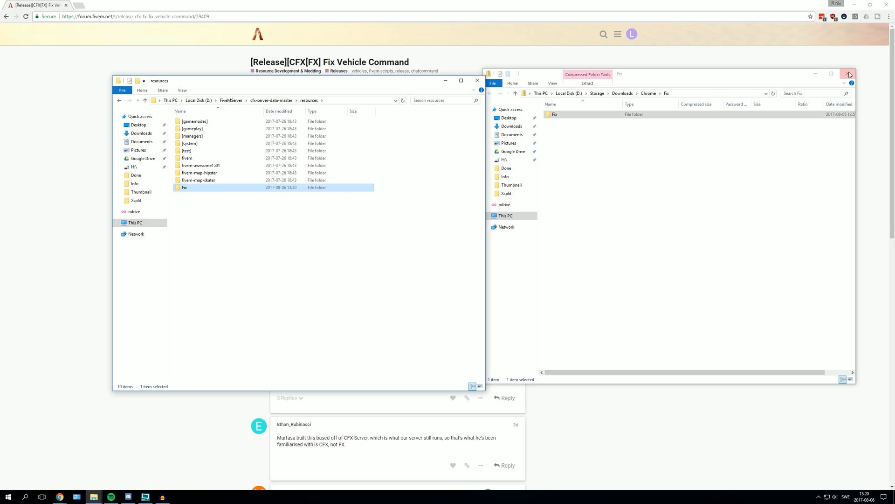
pyautogui.click(850, 74)
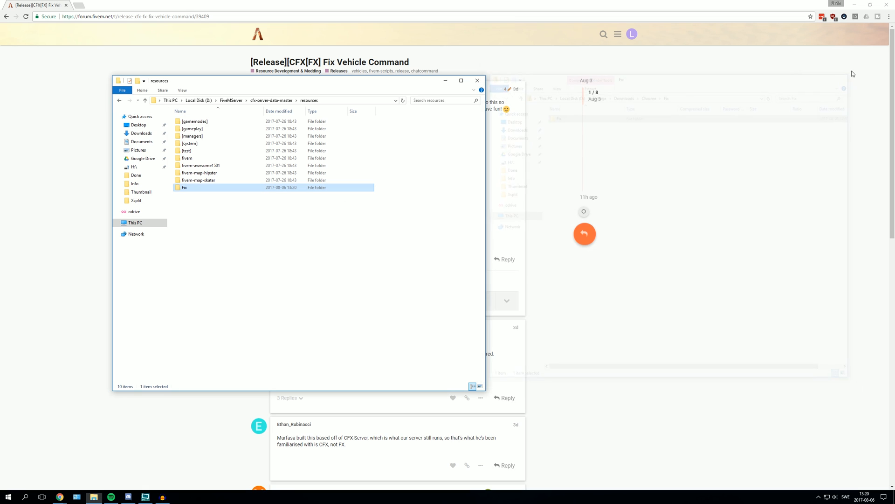
pyautogui.doubleClick(183, 187)
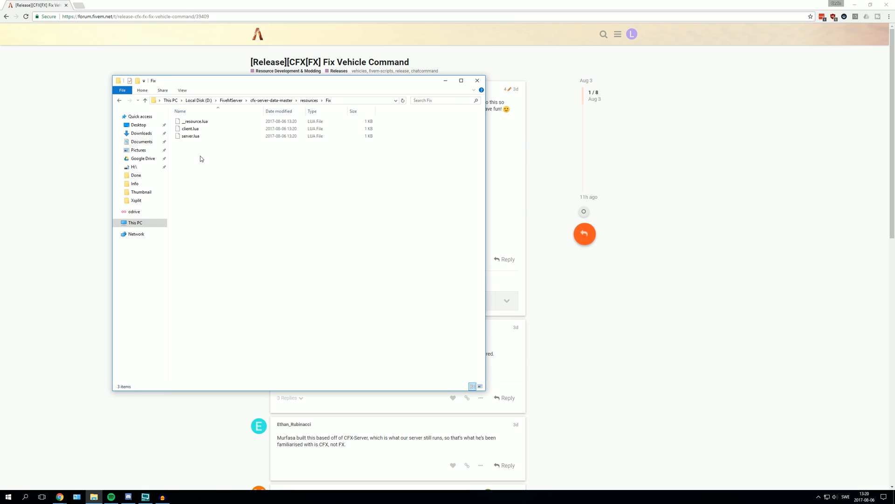
pyautogui.click(190, 129)
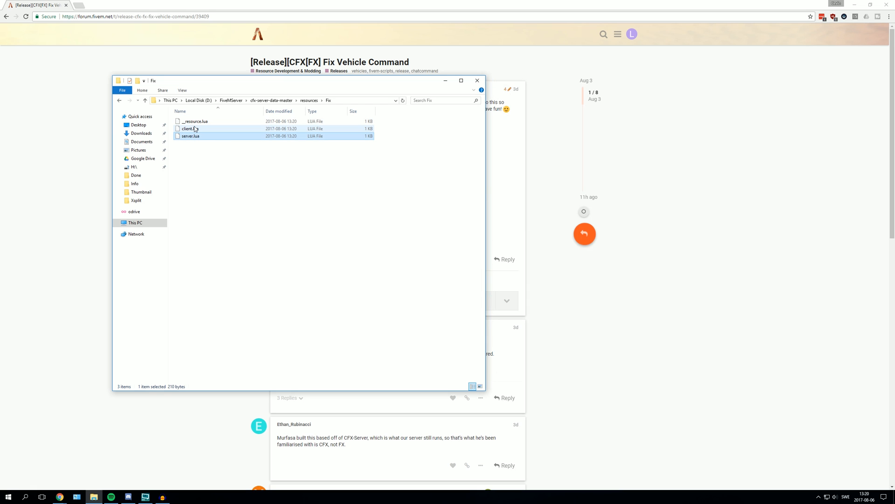
pyautogui.click(195, 122)
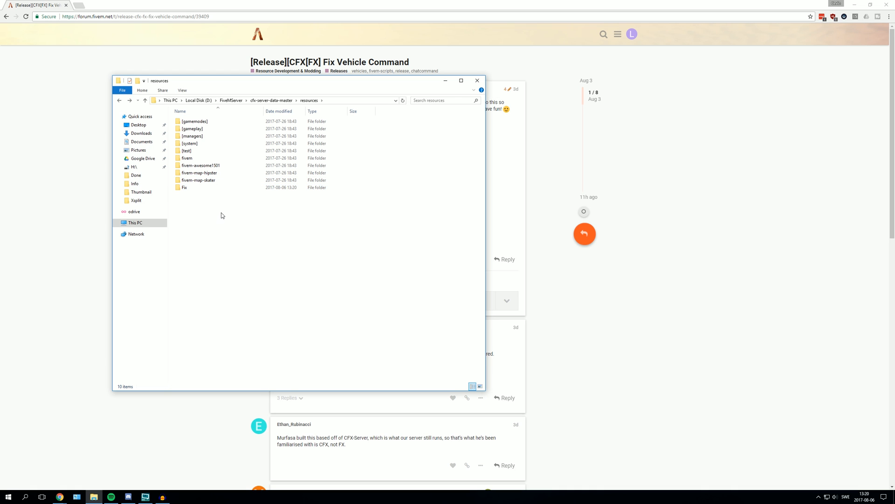
pyautogui.doubleClick(184, 187)
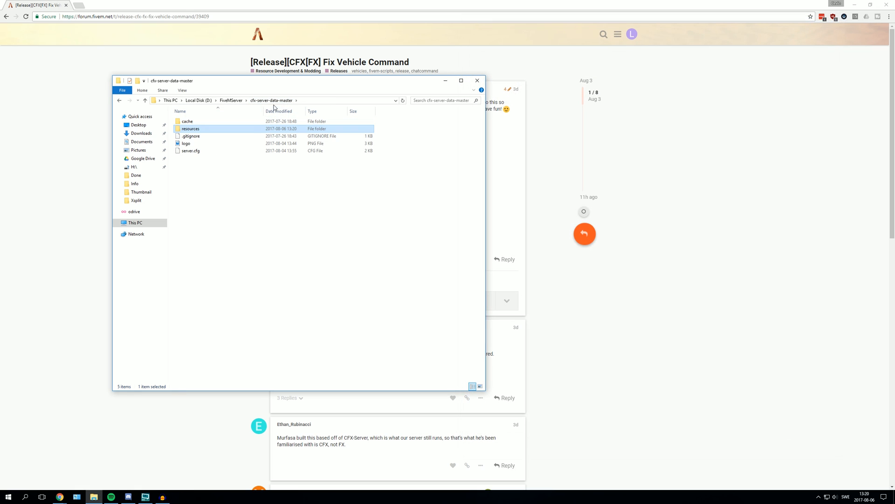
pyautogui.moveTo(190, 144)
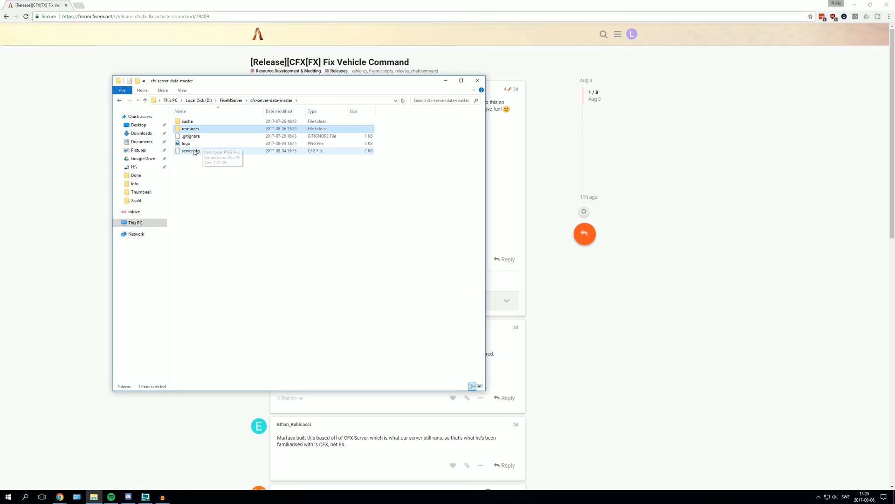
pyautogui.click(189, 151)
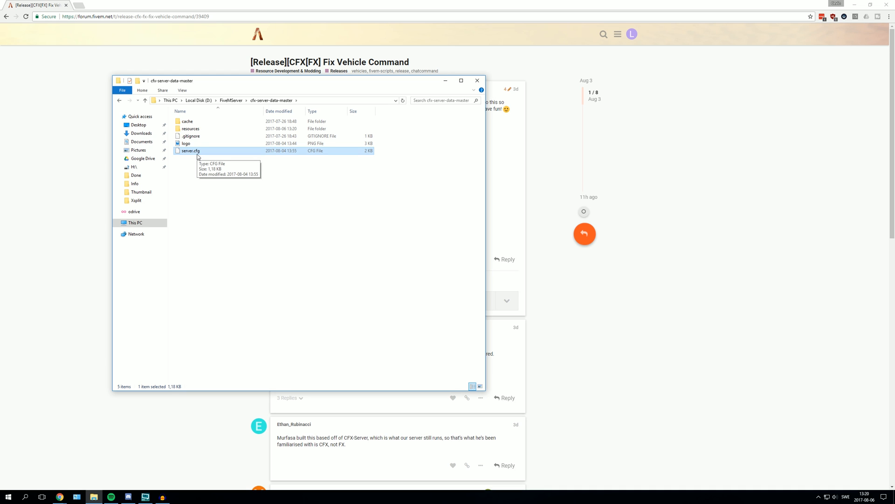
# Step: Edit server.cfg with Notepad++ from its right-click menu
pyautogui.rightClick(191, 151)
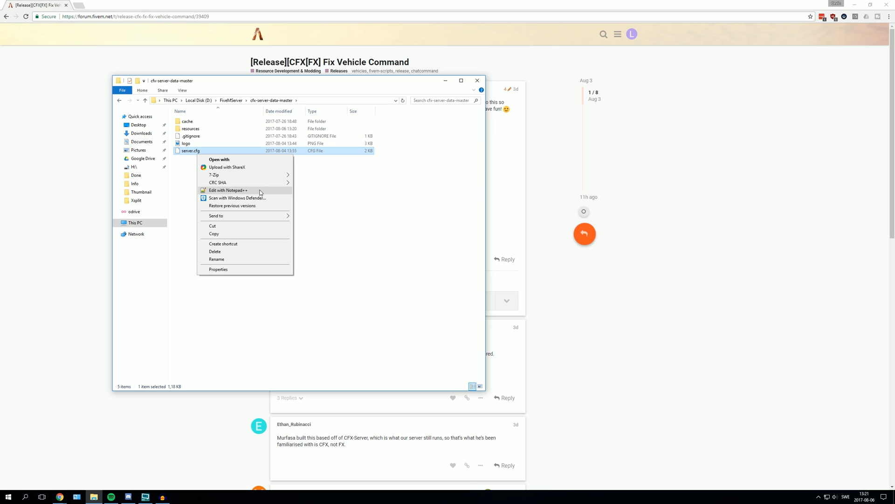
pyautogui.moveTo(258, 193)
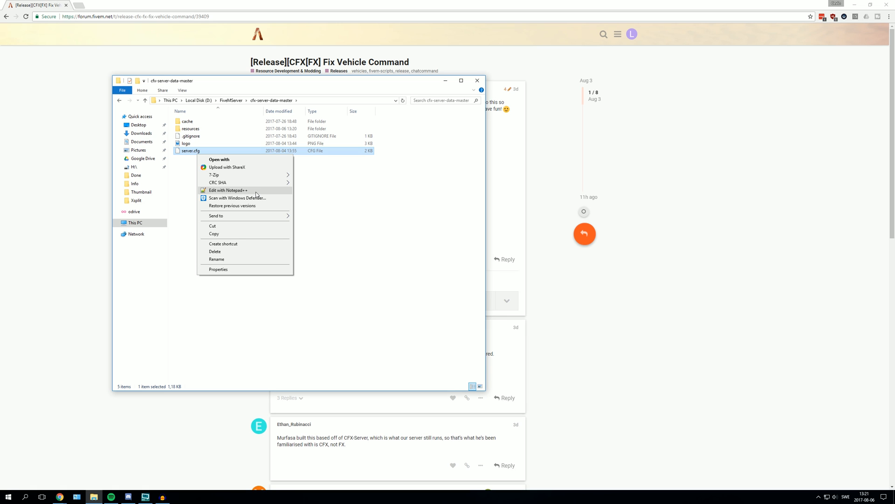
pyautogui.click(228, 190)
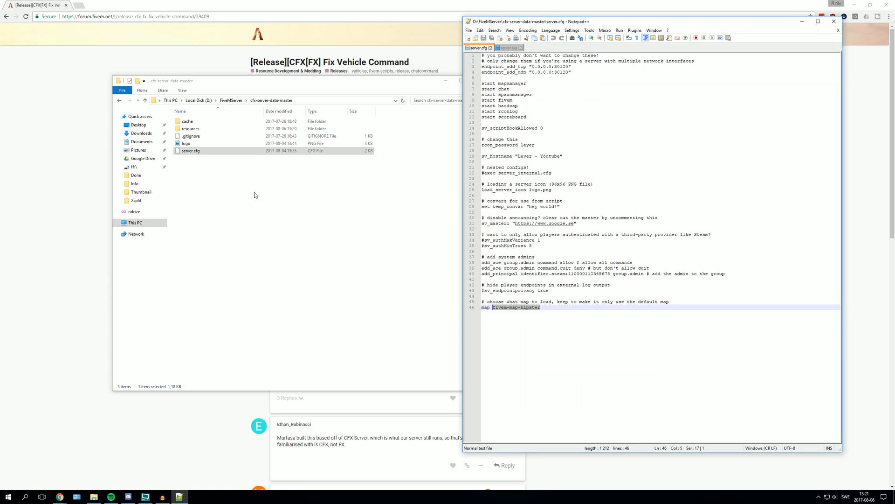
pyautogui.moveTo(489, 102)
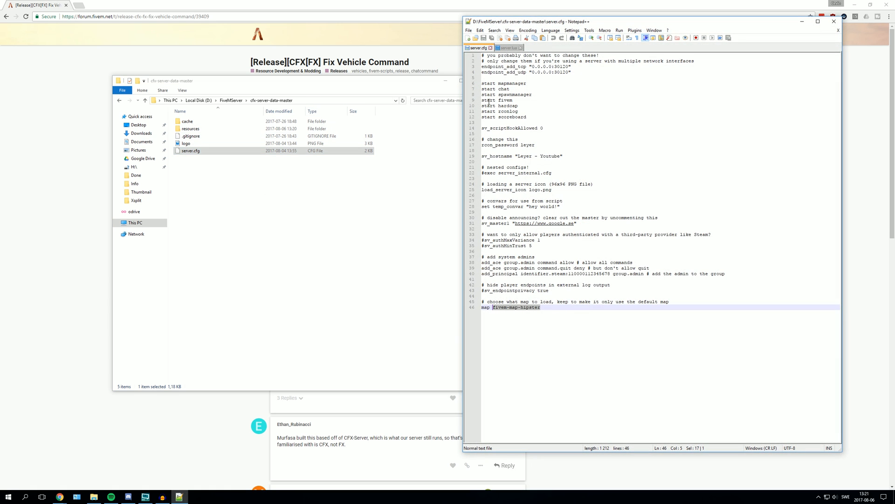
# Step: Add a 'start Fix' line after 'start scoreboard' in server.cfg
pyautogui.click(486, 83)
pyautogui.write('s')
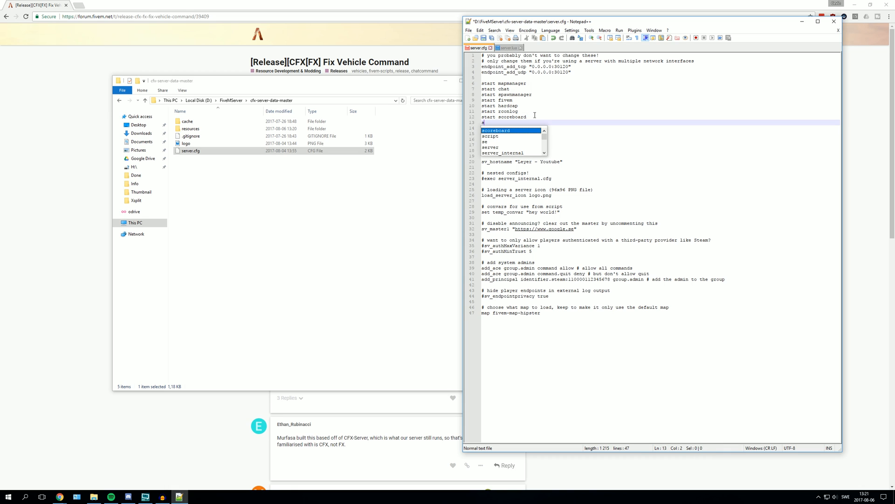
pyautogui.write('tart')
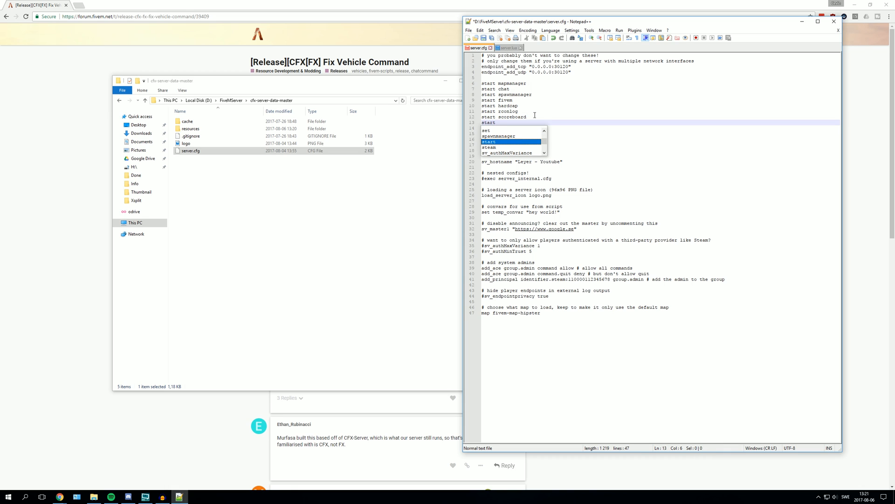
pyautogui.write('Fix')
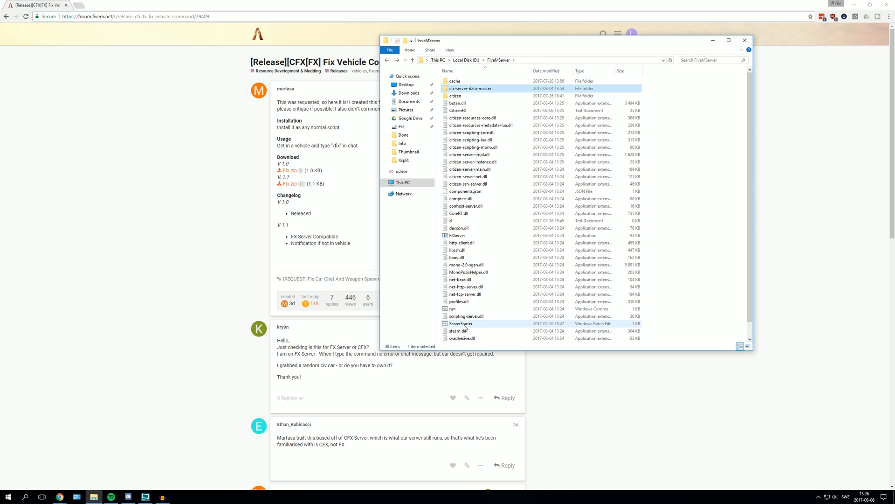
# Step: Run ServerStarter to start the server, then launch FiveM.exe from D:\FiveM
pyautogui.doubleClick(461, 323)
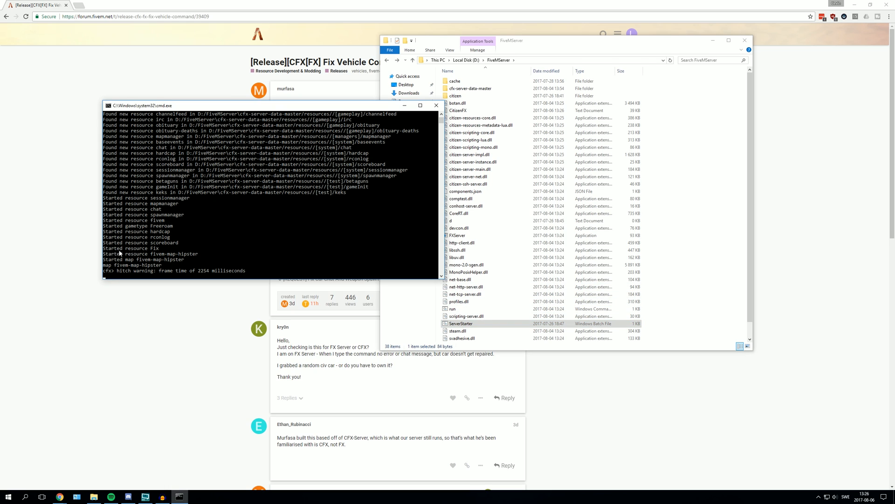
pyautogui.moveTo(324, 244)
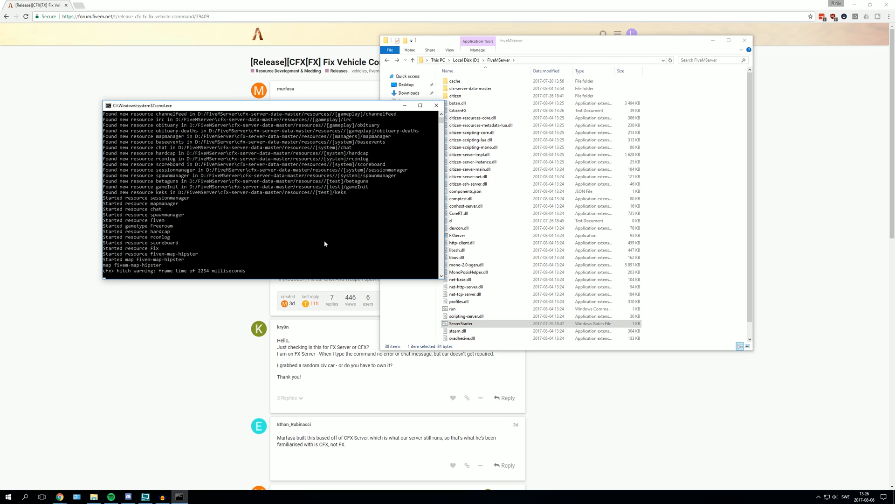
pyautogui.click(412, 60)
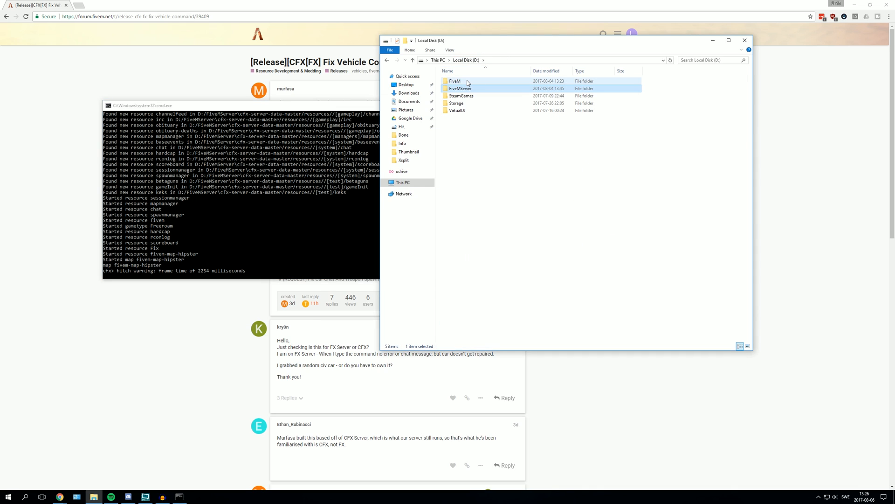
pyautogui.doubleClick(455, 81)
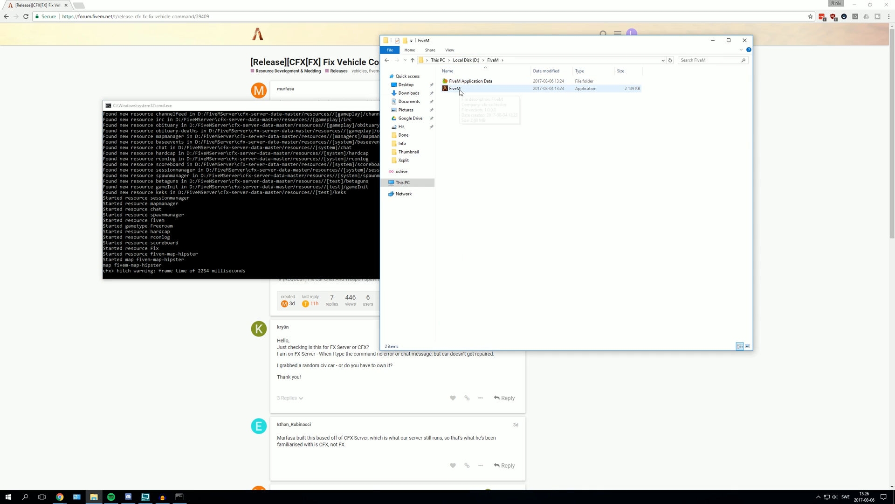
pyautogui.doubleClick(455, 89)
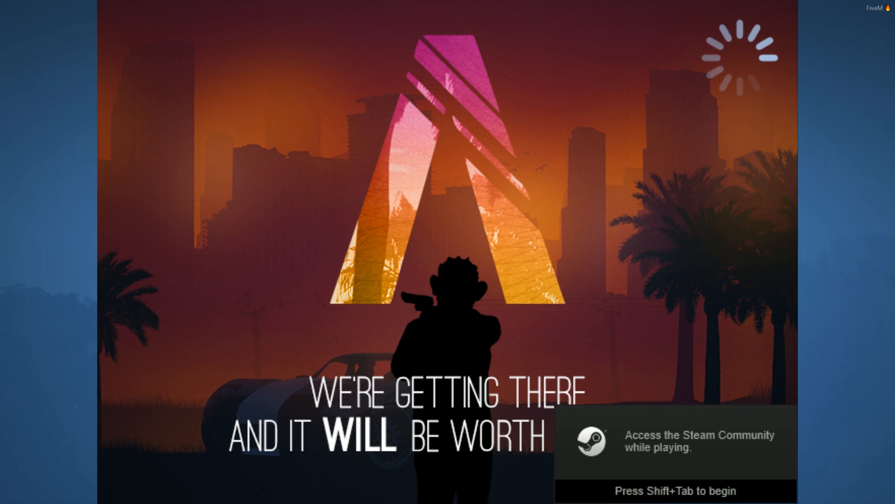